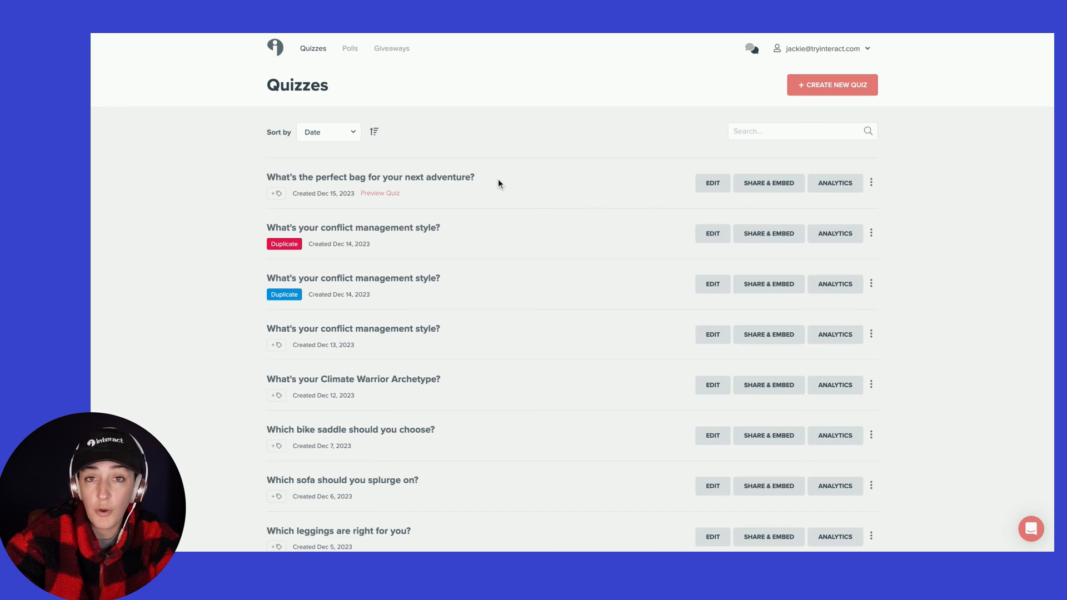
pyautogui.moveTo(768, 183)
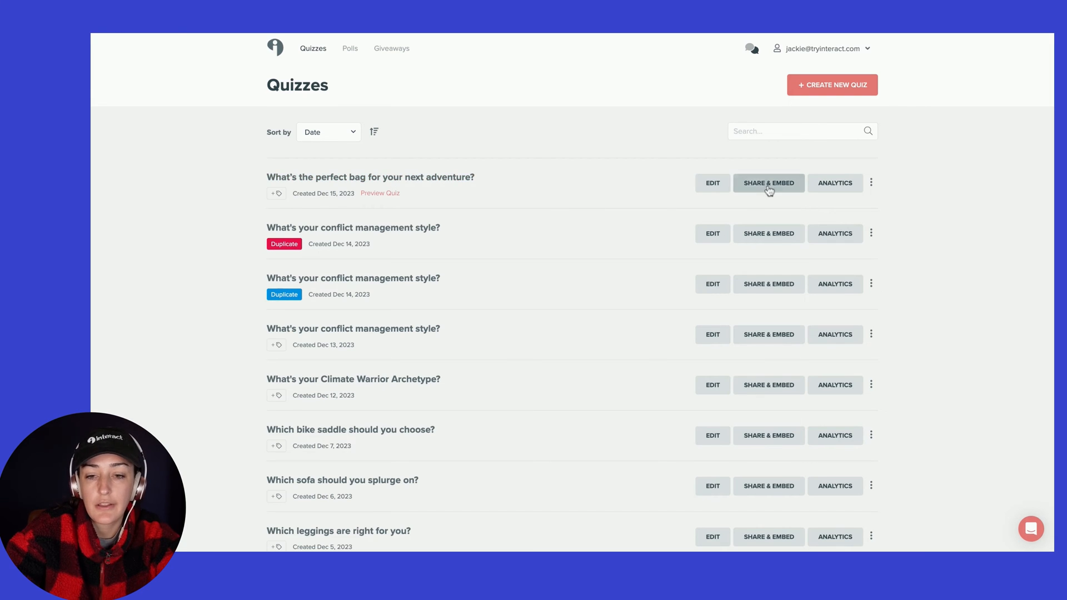
# Open Share & Embed for the 'What's the perfect bag for your next adventure?' quiz.
pyautogui.click(768, 184)
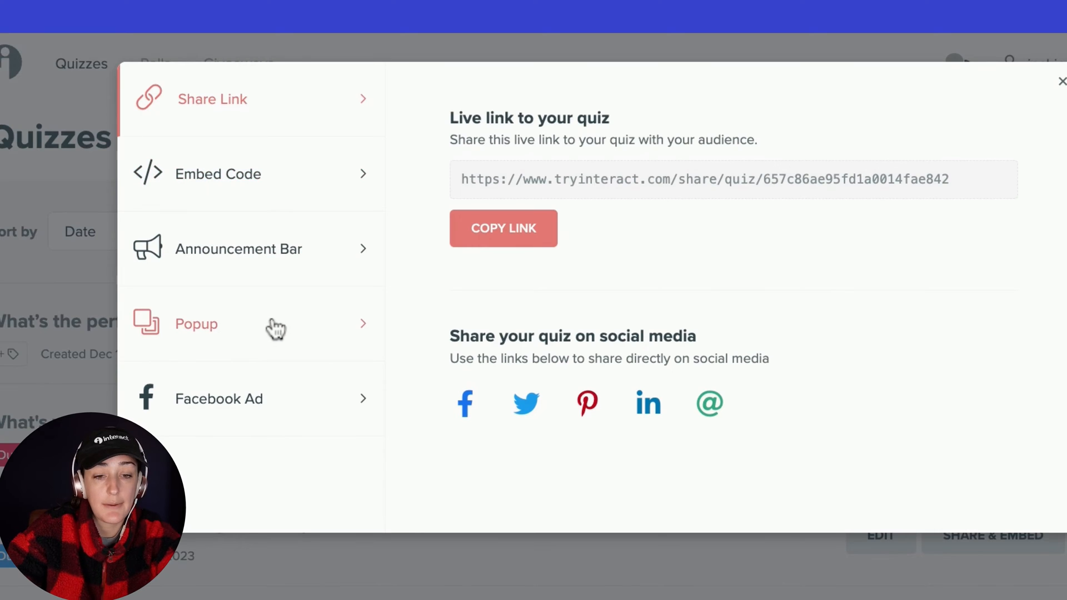
pyautogui.moveTo(250, 344)
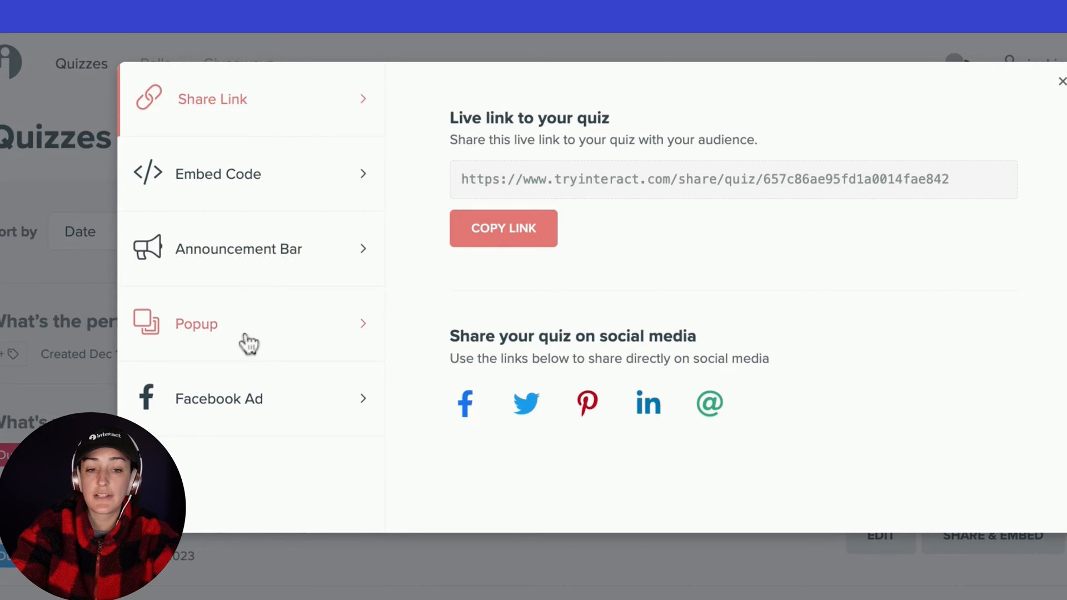
# Show the Popup promotion's WordPress install steps and open the Interact WordPress plugin page.
pyautogui.click(196, 324)
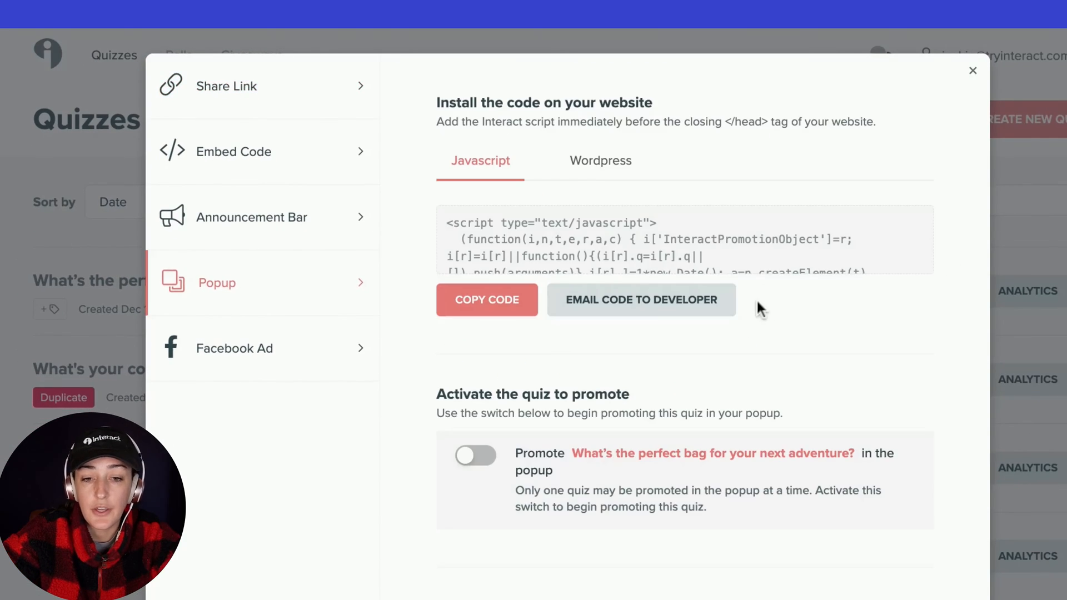
pyautogui.click(600, 161)
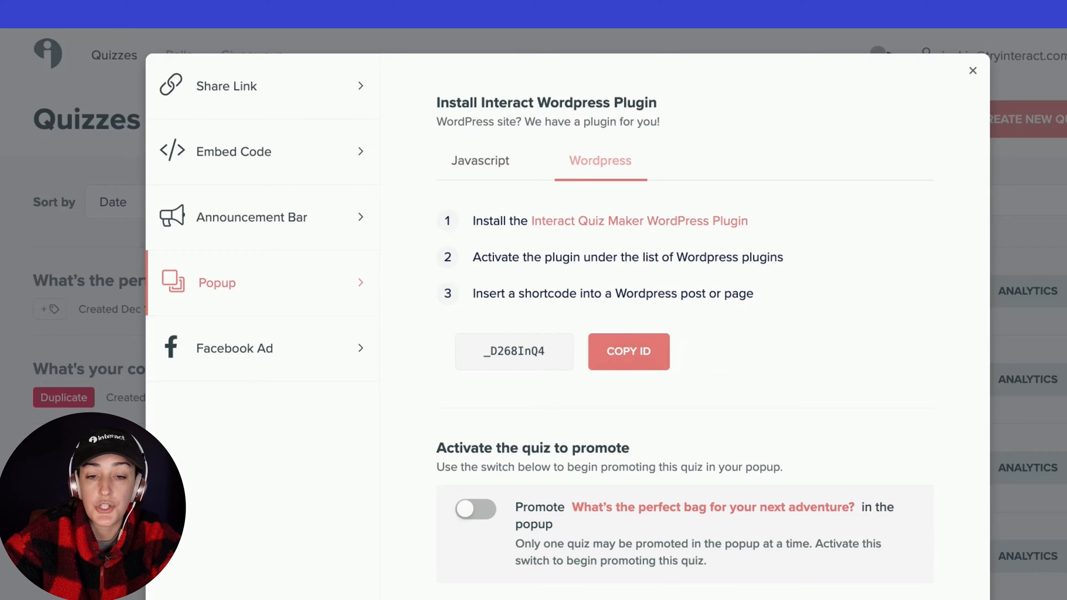
pyautogui.moveTo(615, 236)
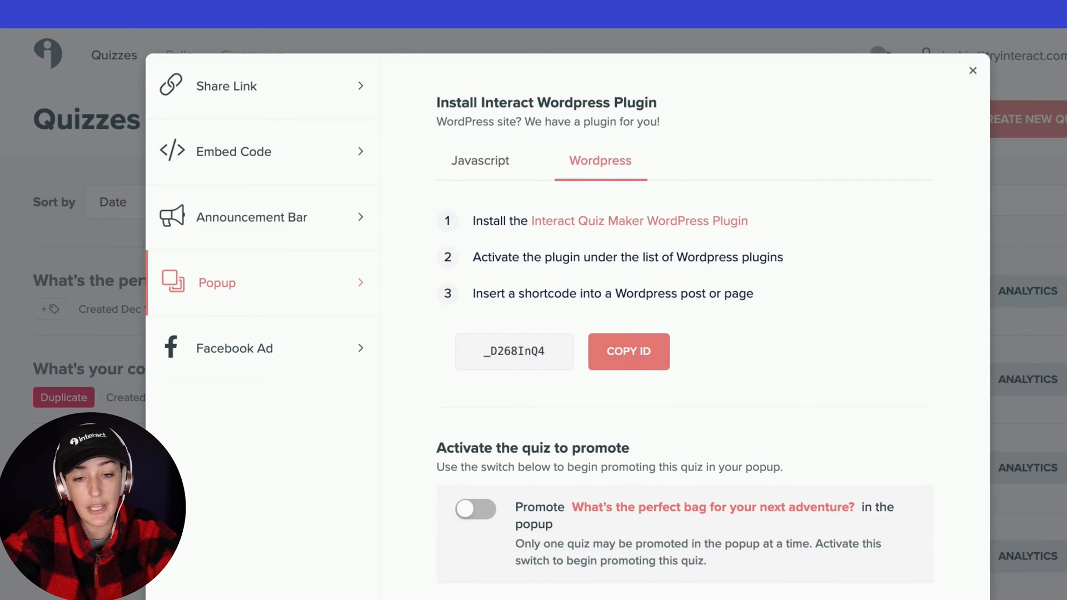
pyautogui.click(635, 220)
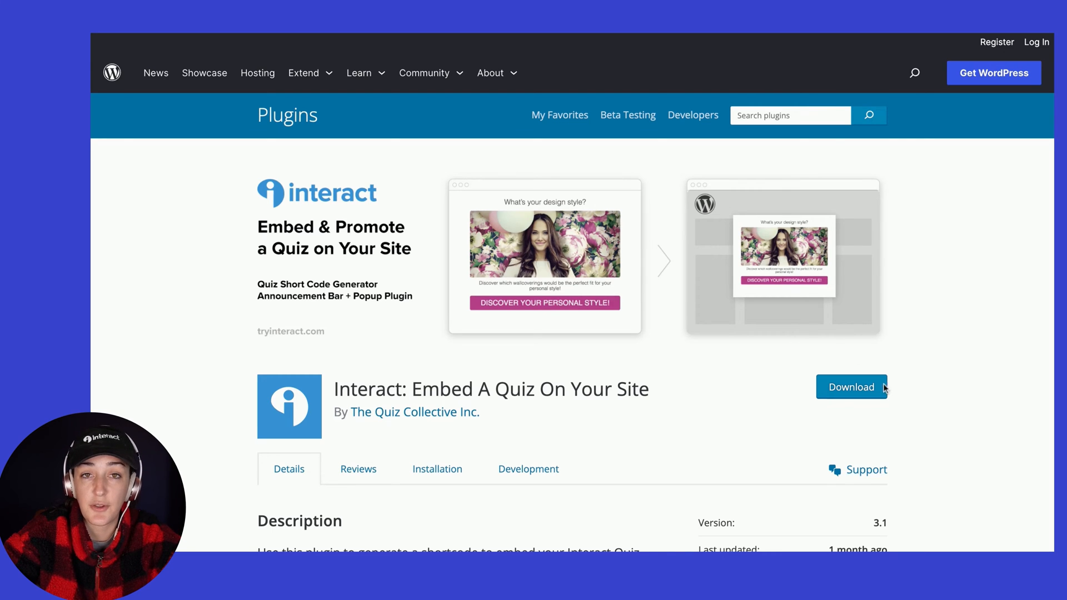
pyautogui.moveTo(866, 470)
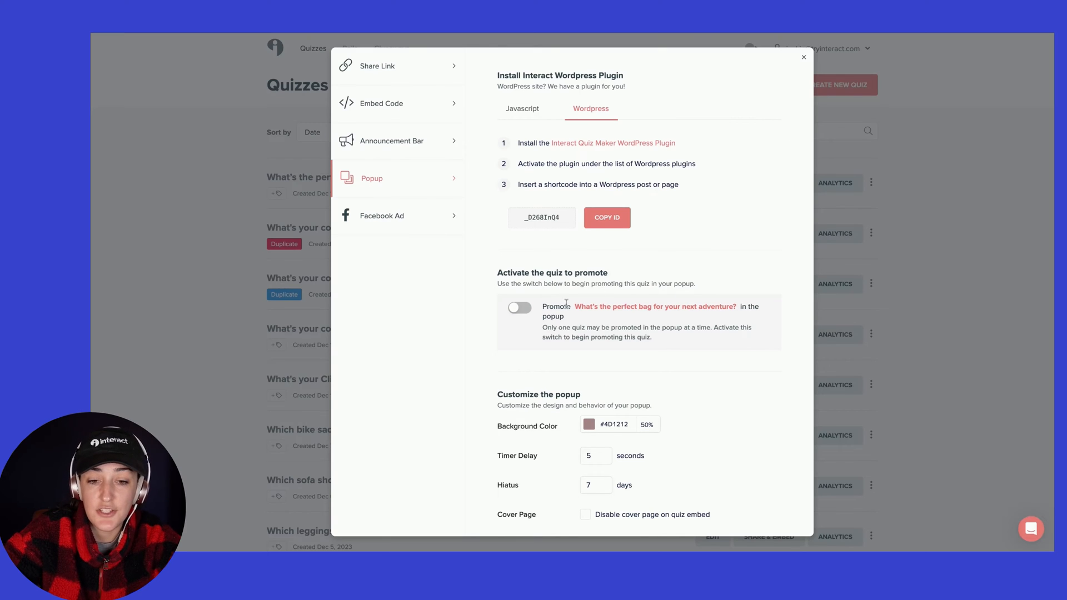
# Switch on 'Promote What's the perfect bag for your next adventure? in the popup'.
pyautogui.click(519, 308)
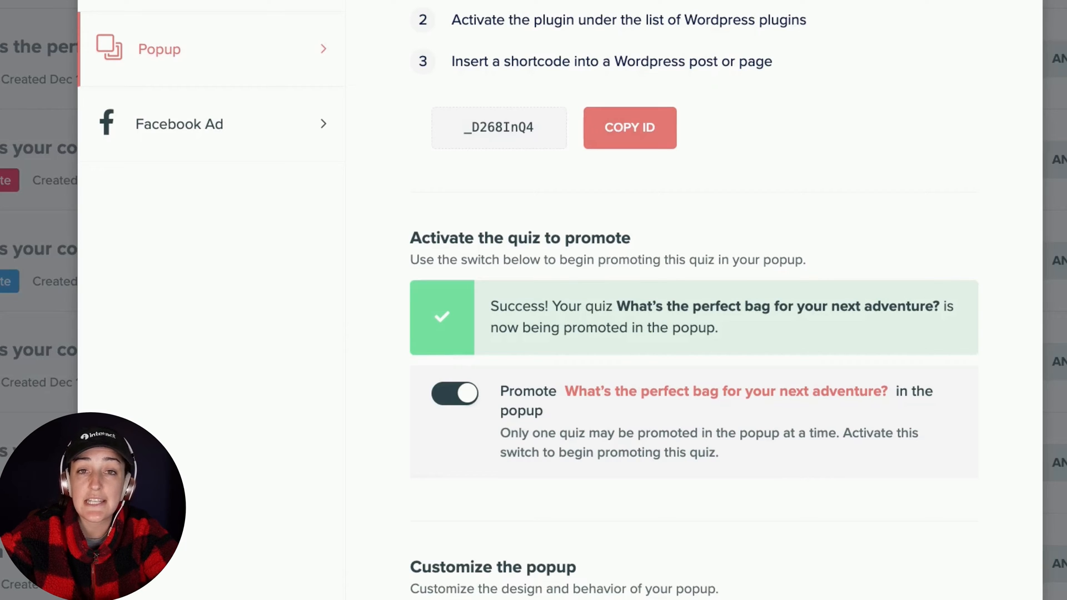
pyautogui.scroll(-3)
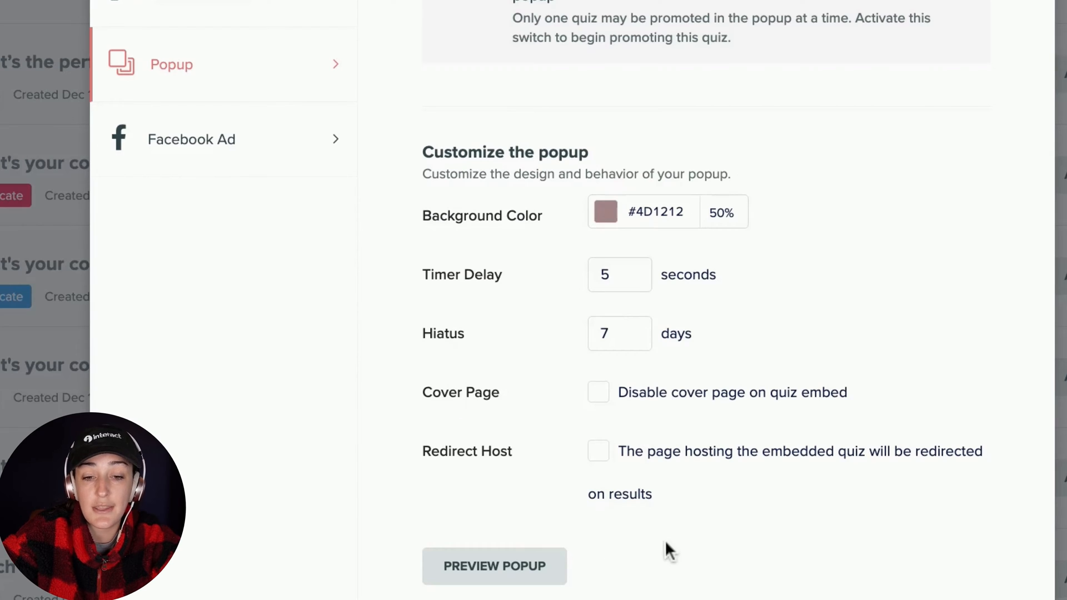
# Review the popup's 5-second delay and 7-day hiatus settings and copy the promotion ID.
pyautogui.click(493, 566)
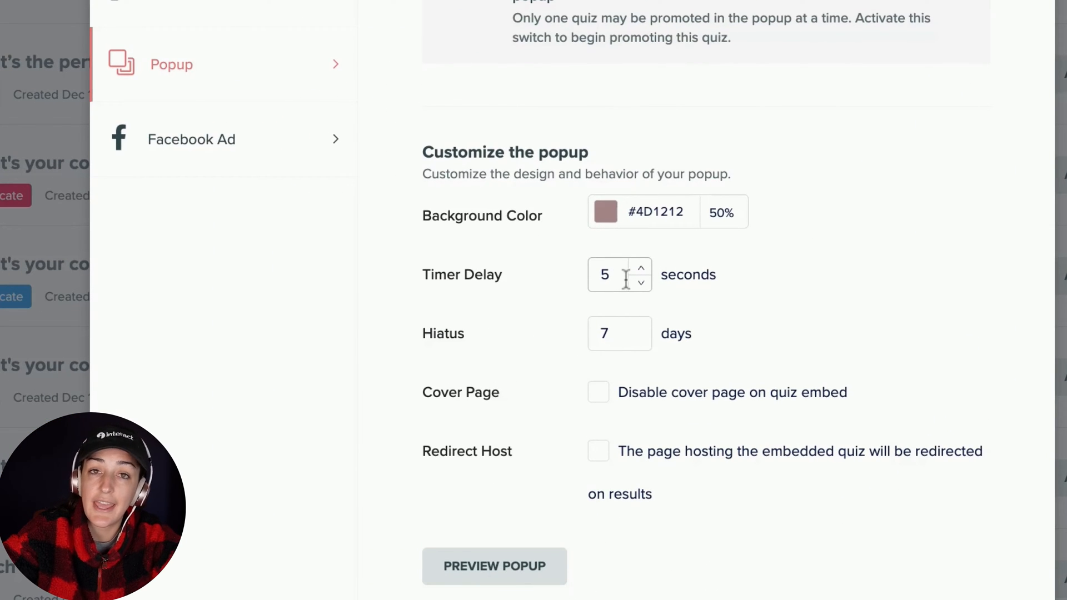
pyautogui.moveTo(624, 281)
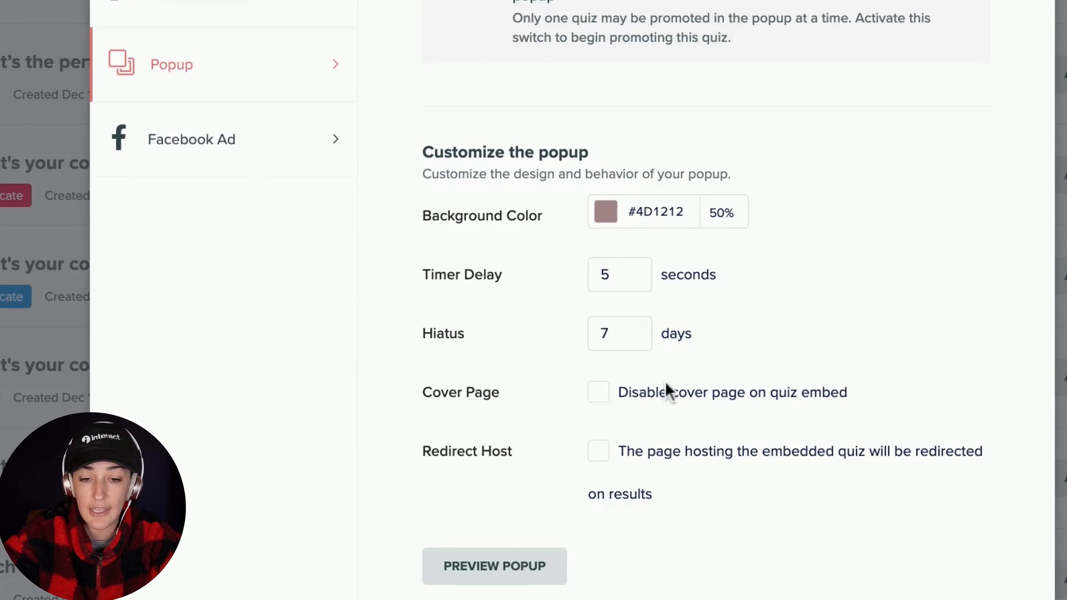
pyautogui.moveTo(732, 398)
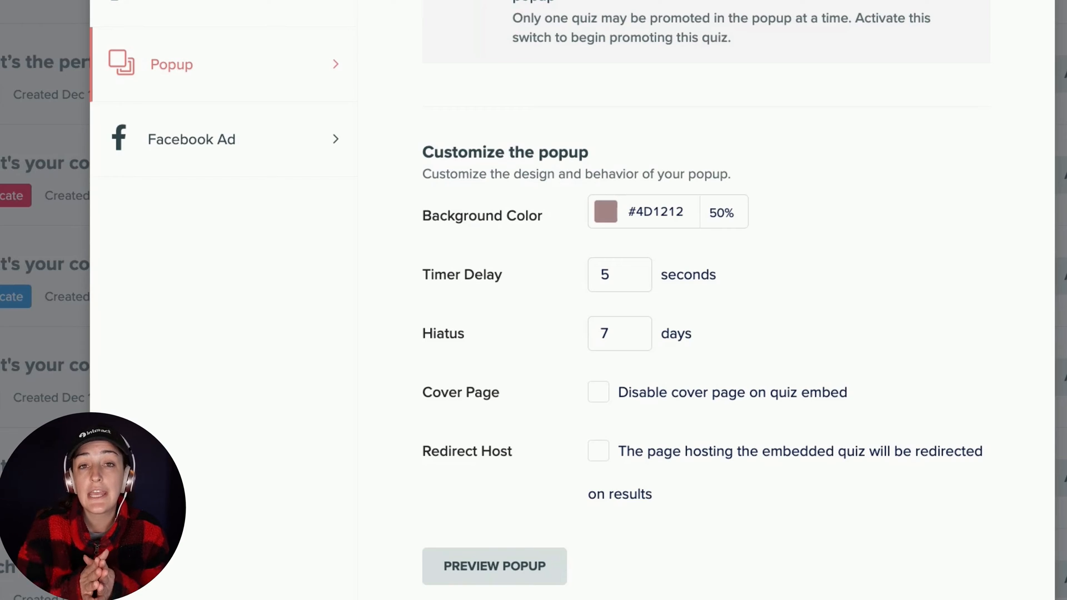
pyautogui.click(598, 451)
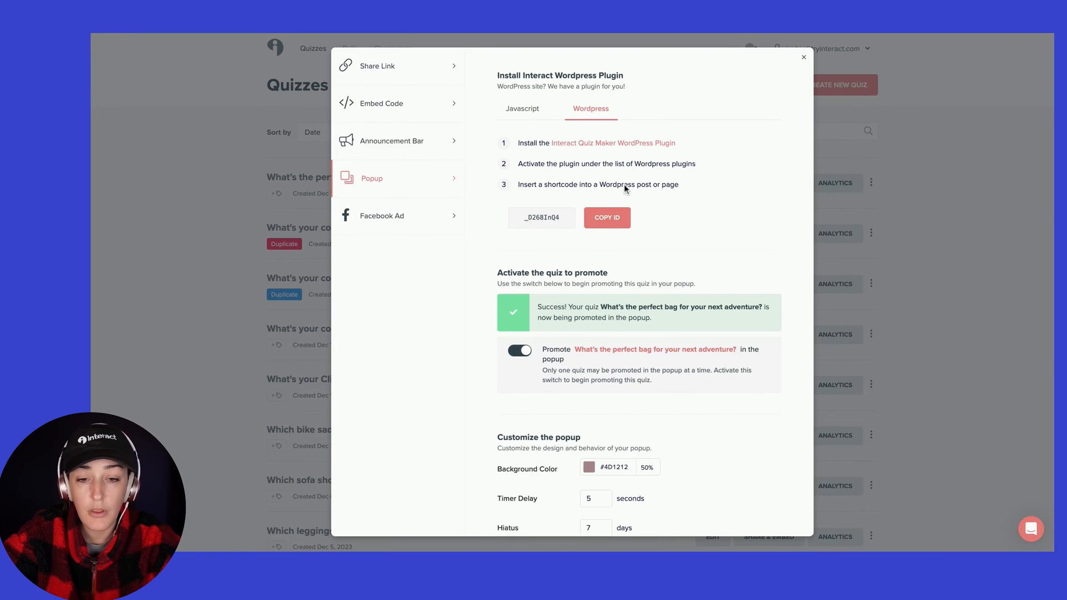
pyautogui.click(606, 217)
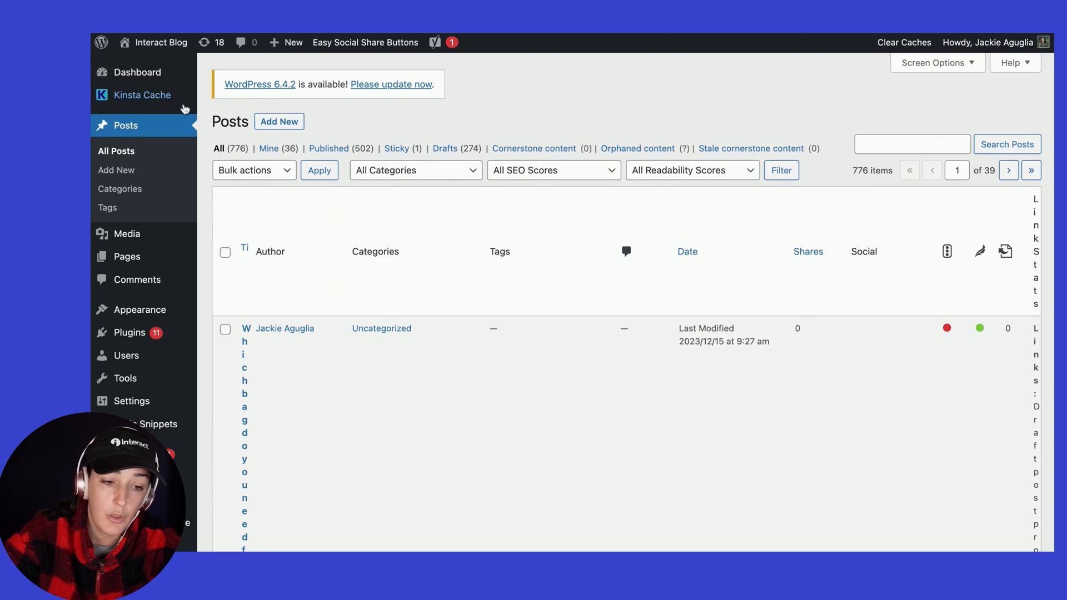
# Save promotion ID '_D268InQ4' in the WordPress Settings > Interact plugin page.
pyautogui.click(132, 402)
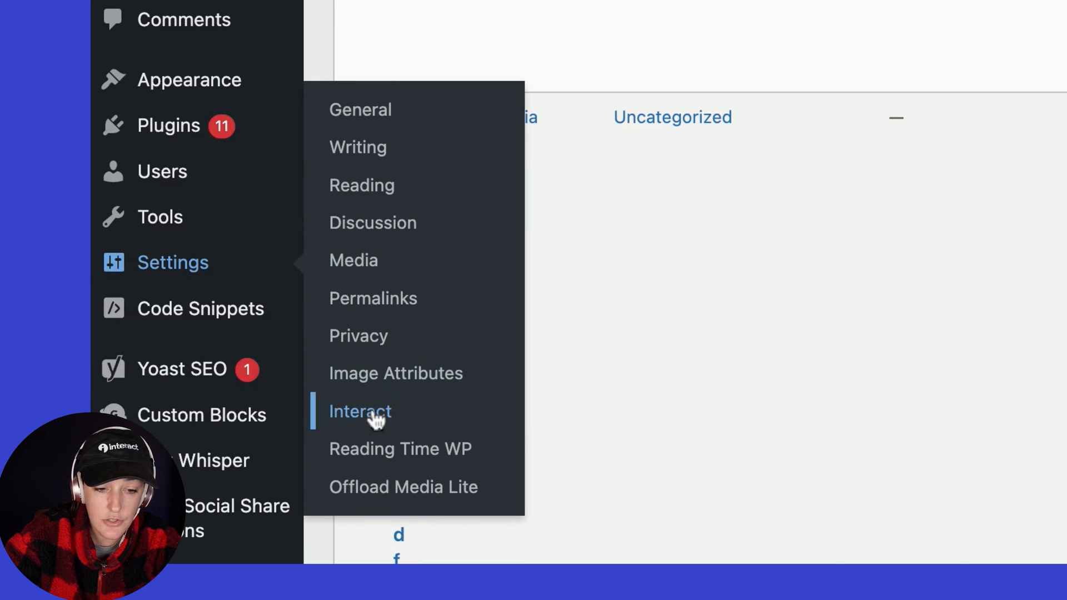
pyautogui.click(361, 412)
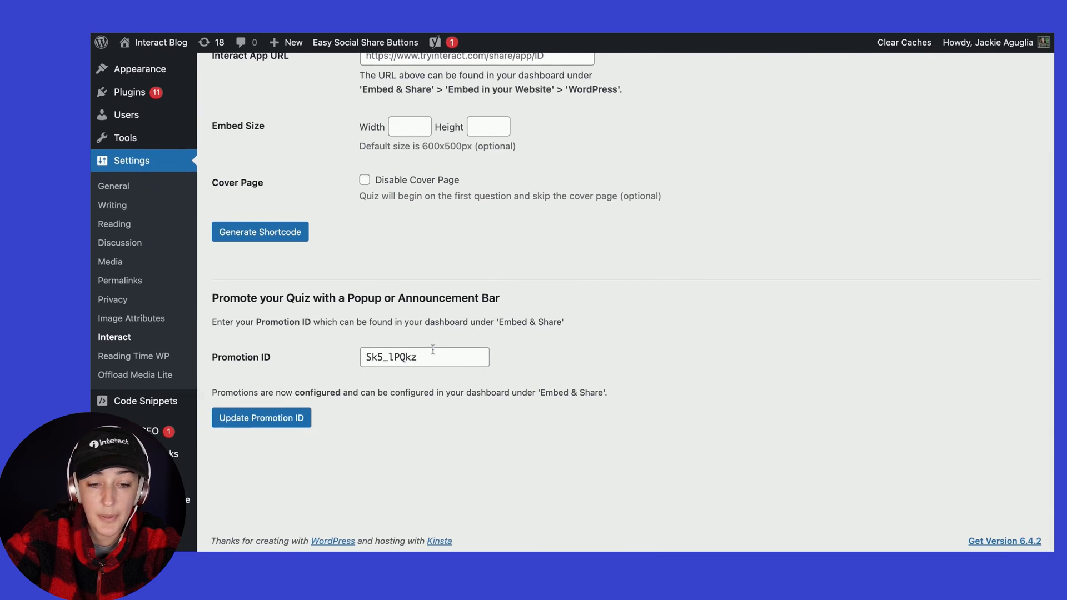
pyautogui.write('_D268InQ4')
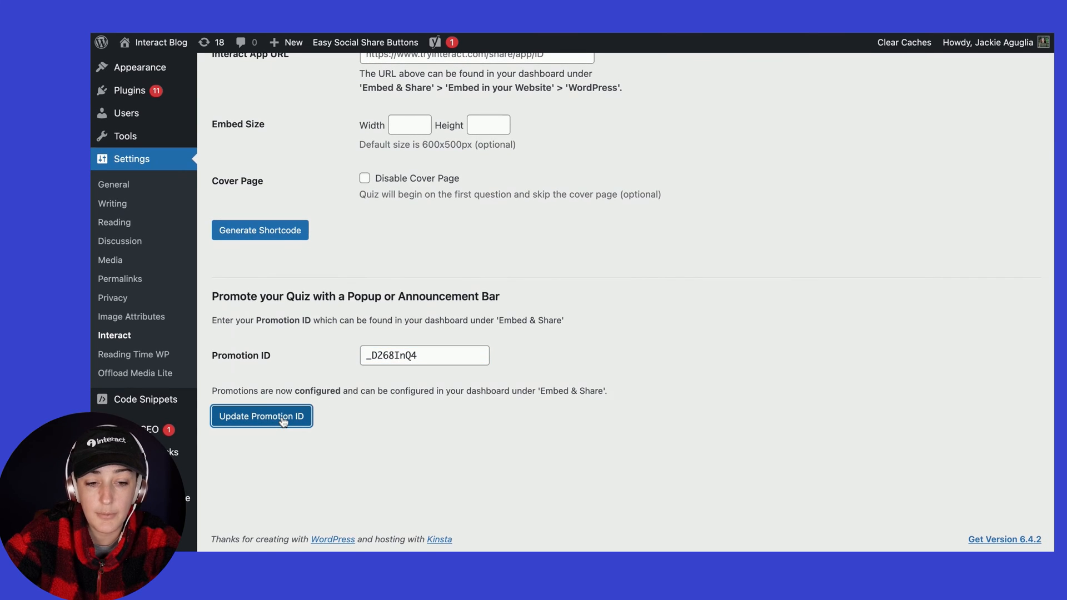
pyautogui.click(261, 415)
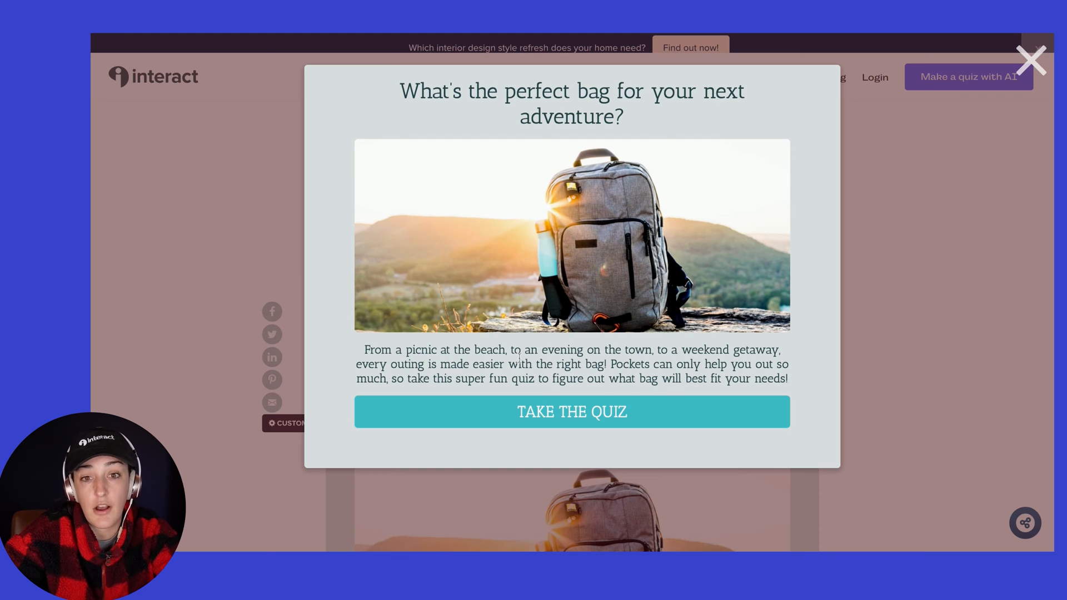
# Take the quiz in the popup preview through to the email capture screen, then close it.
pyautogui.click(572, 411)
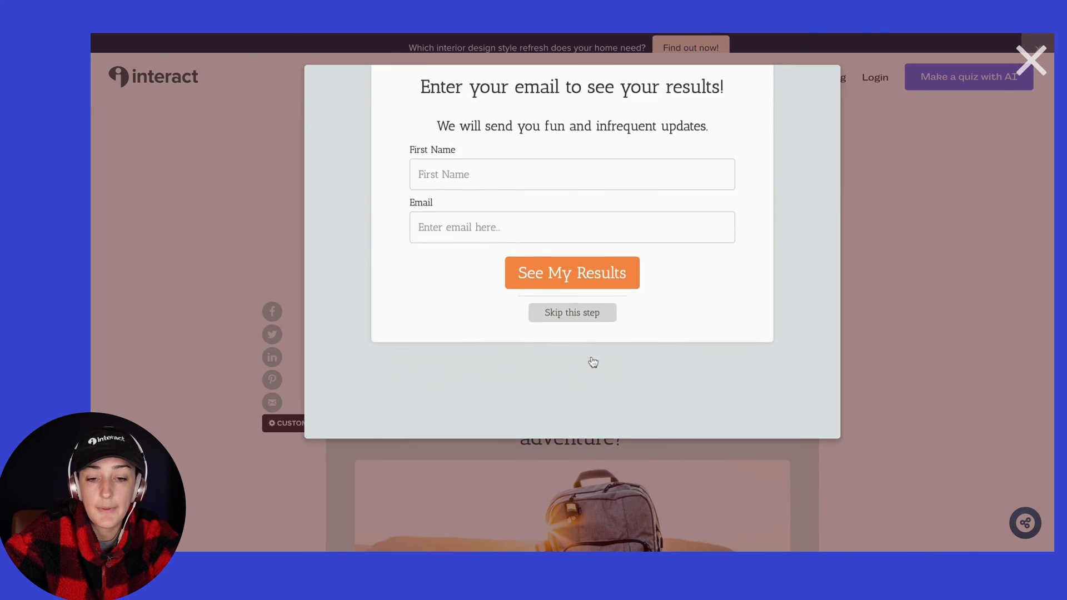
pyautogui.click(1031, 60)
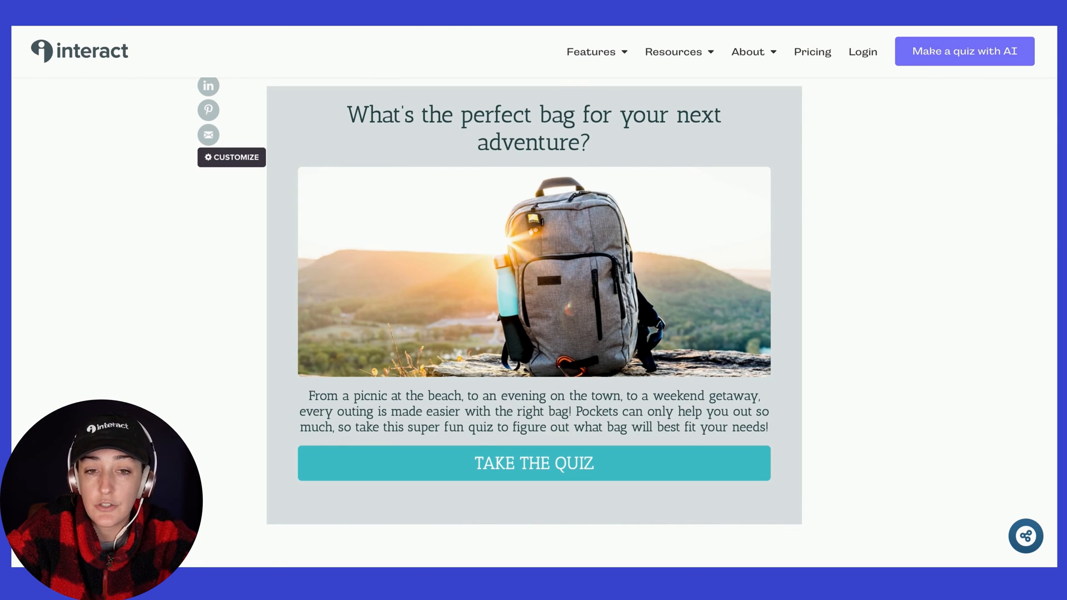
# Return from the bag quiz page to the popup visibility settings in Interact.
pyautogui.click(231, 157)
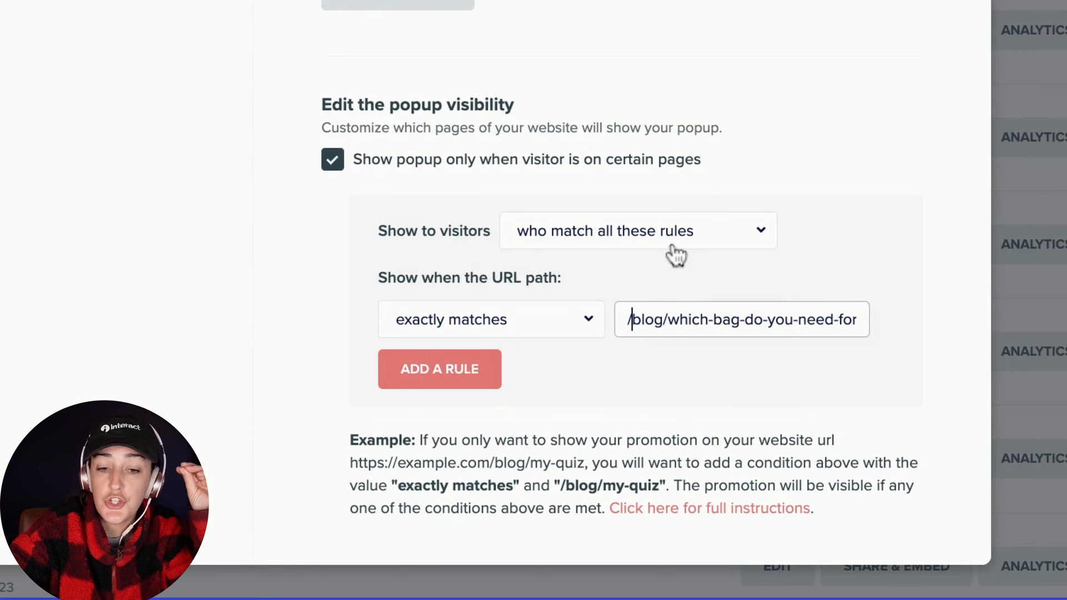
pyautogui.moveTo(577, 285)
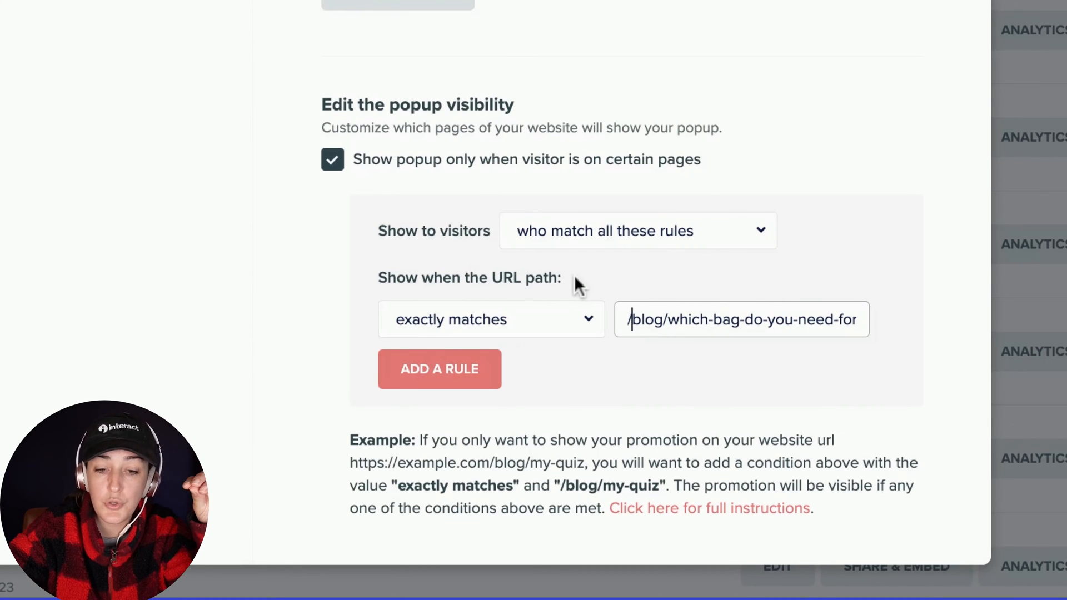
pyautogui.moveTo(548, 334)
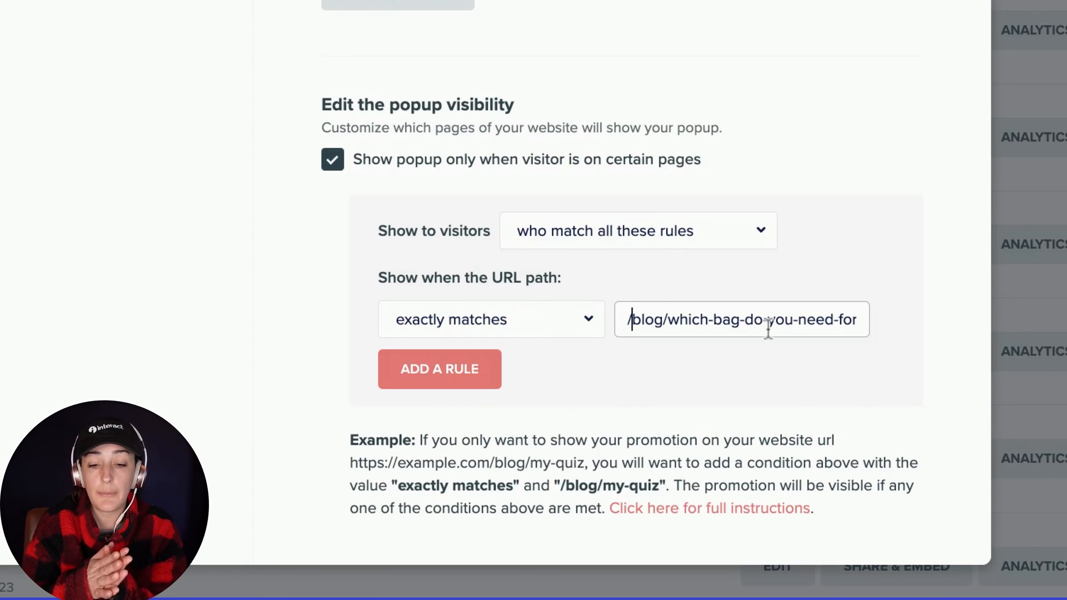
# Add three blank URL path rules beneath the bag blog post rule under 'match all these rules'.
pyautogui.click(439, 369)
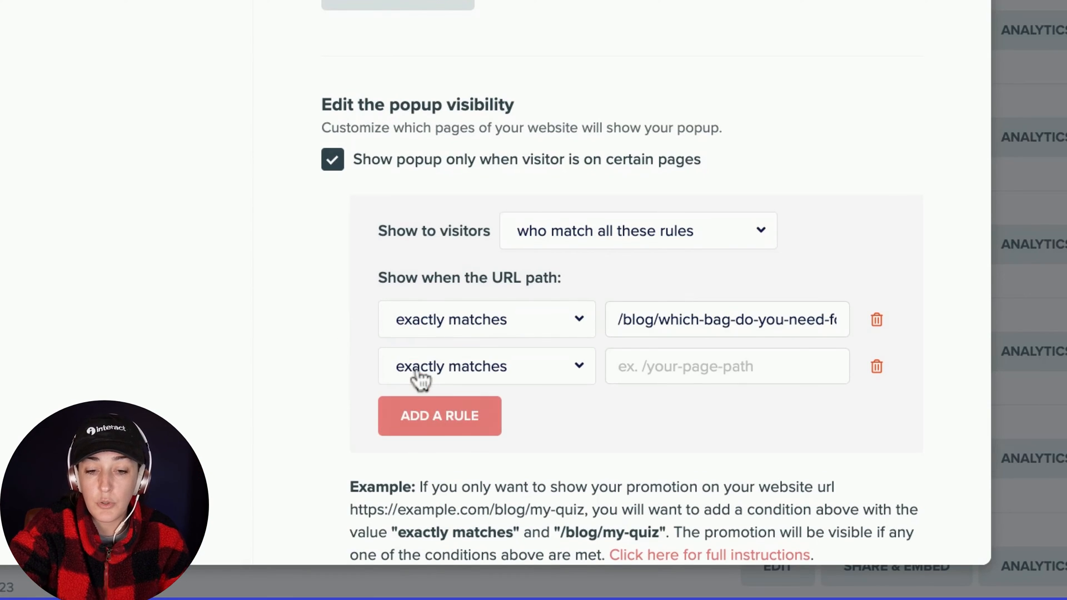
pyautogui.click(439, 416)
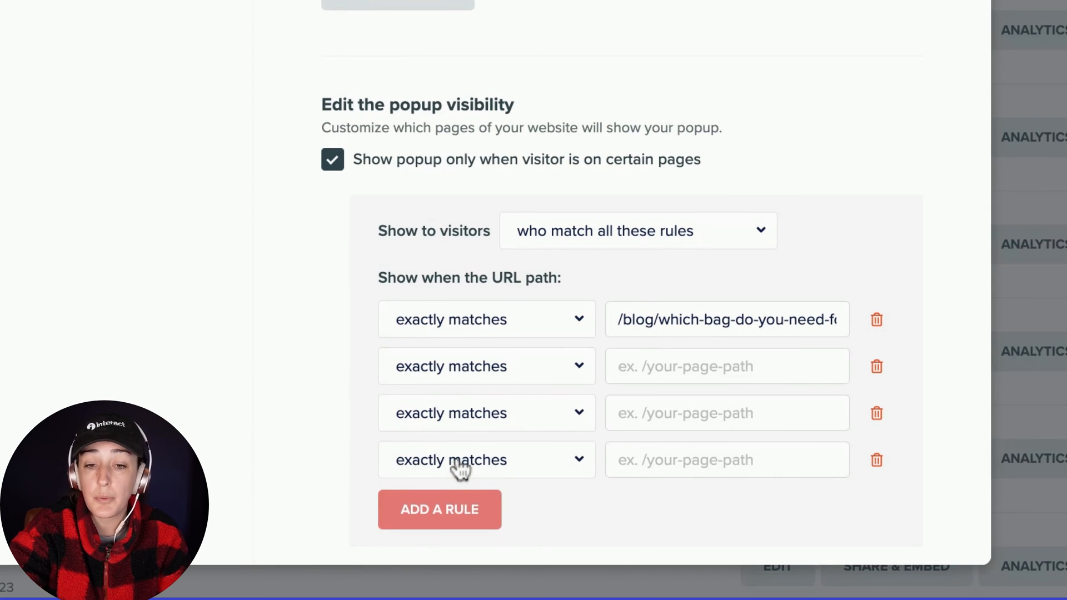
pyautogui.scroll(-3)
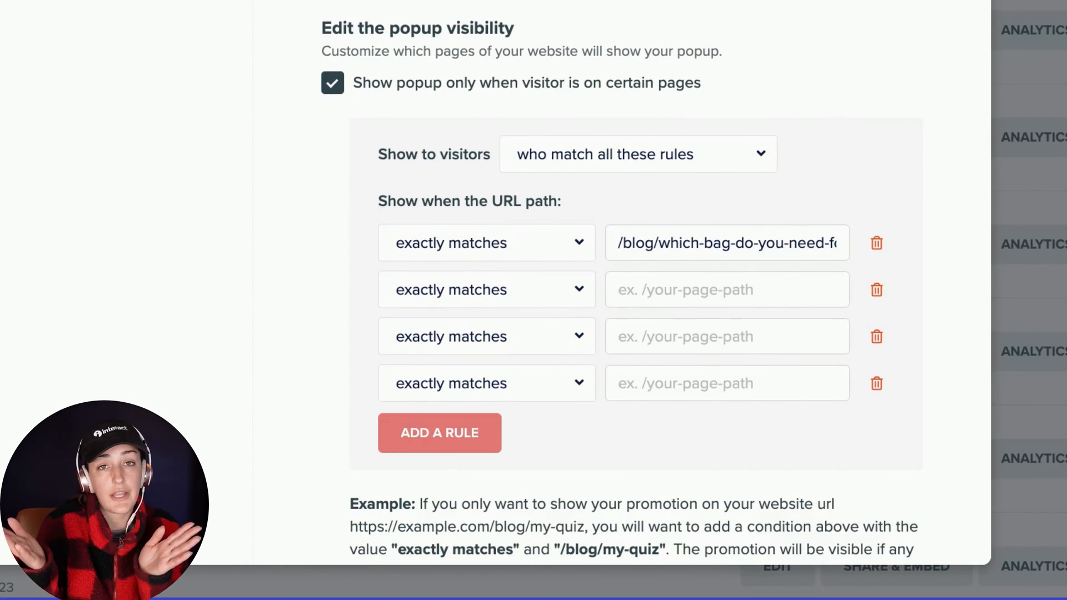
pyautogui.moveTo(633, 419)
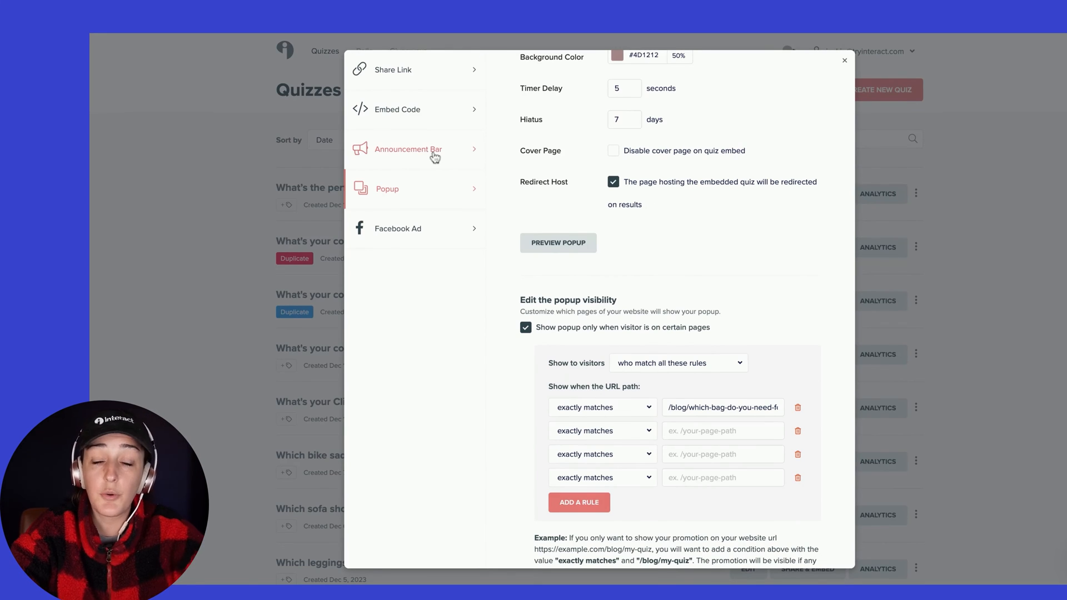
# Switch to the Announcement Bar promotion and view its WordPress install instructions.
pyautogui.click(409, 149)
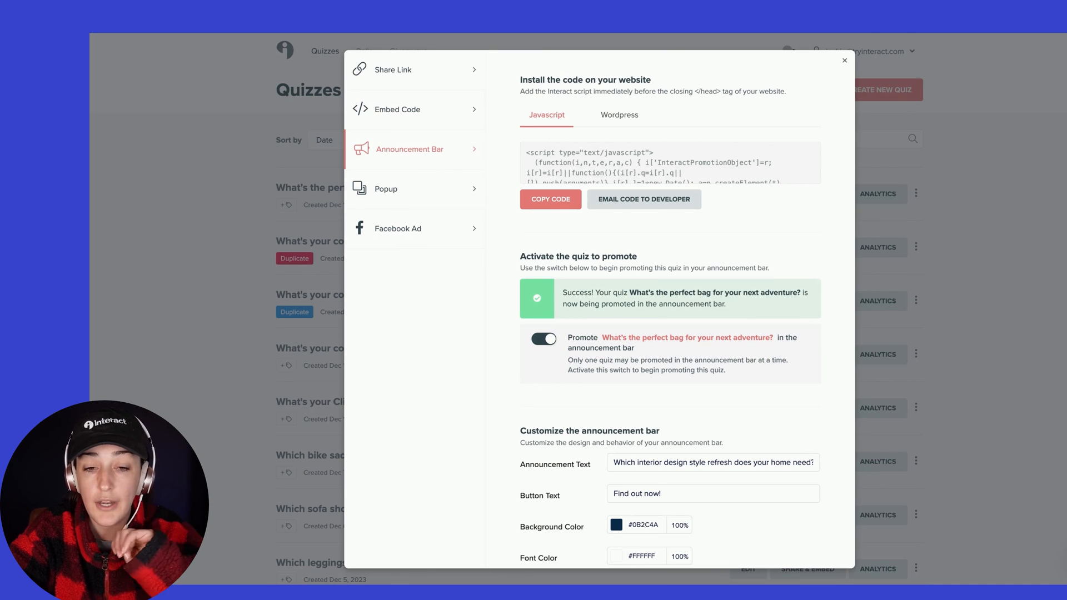
pyautogui.click(619, 114)
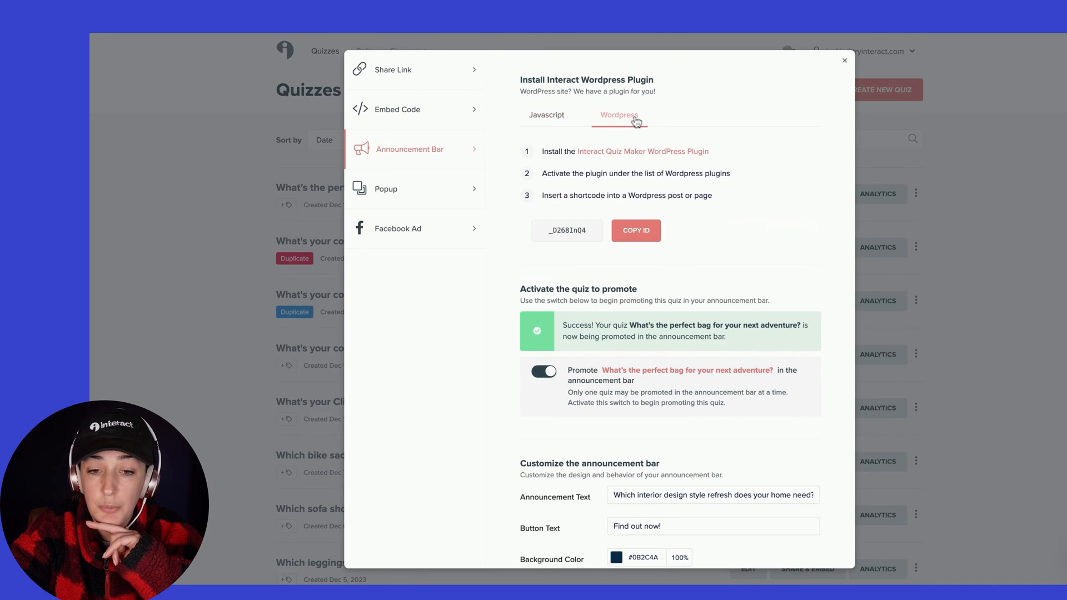
pyautogui.moveTo(589, 248)
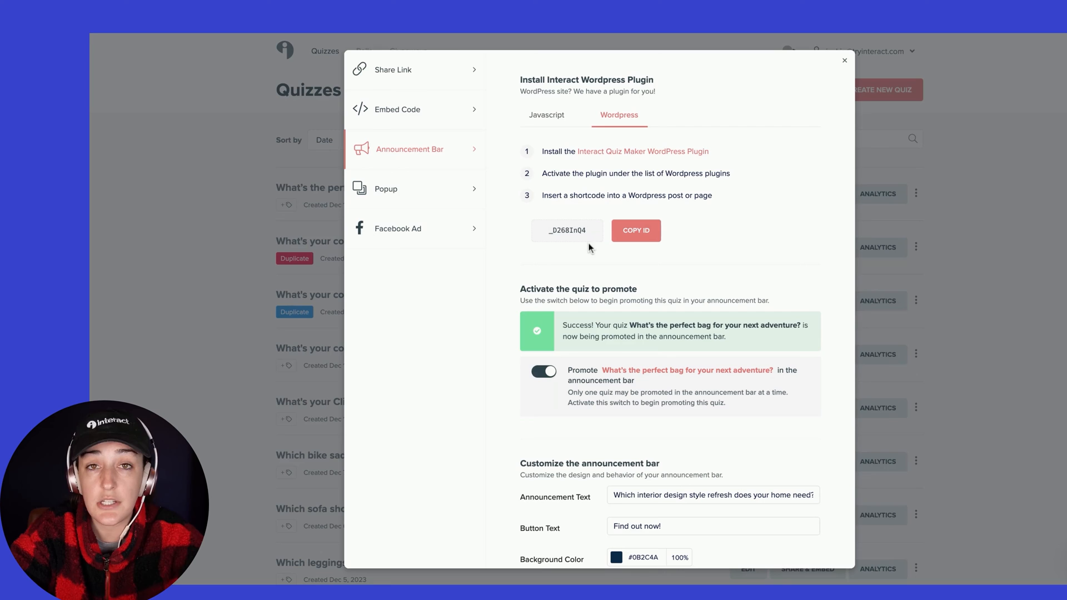
pyautogui.scroll(-3)
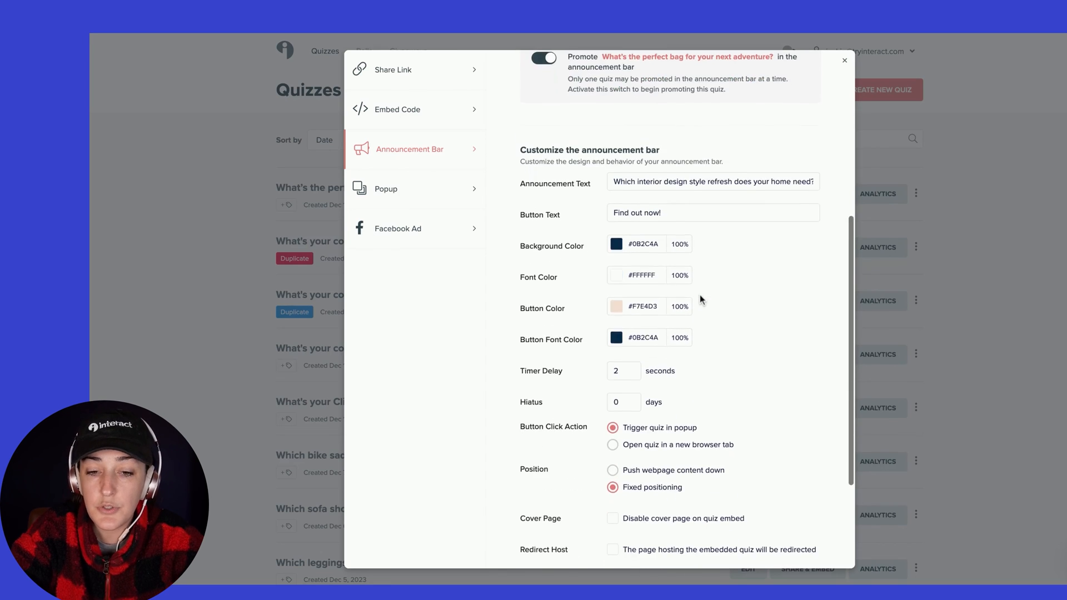
pyautogui.scroll(-3)
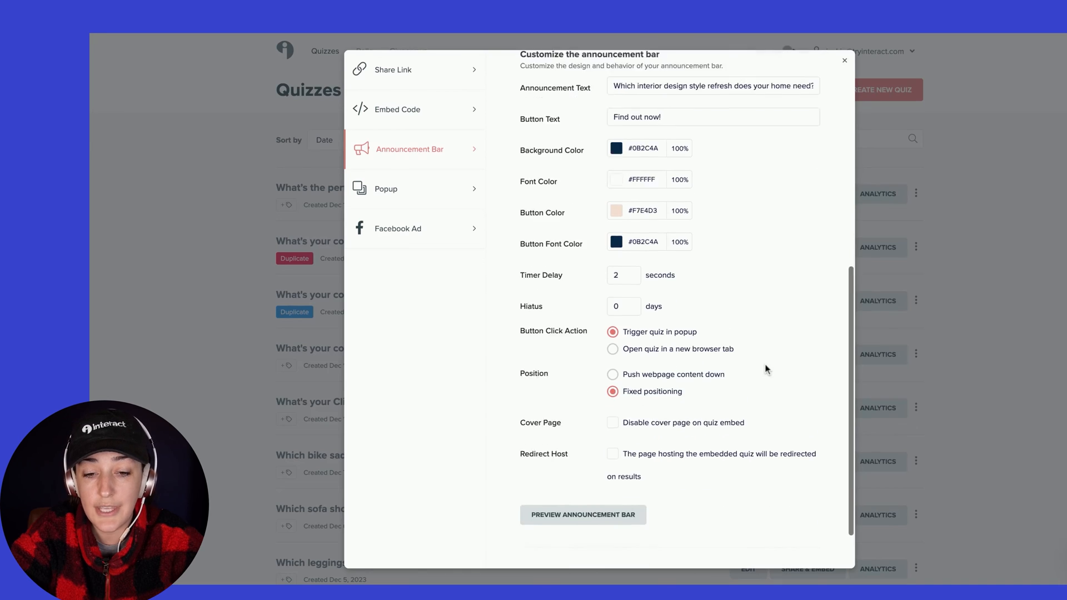
# Promote the bag quiz in the announcement bar, shown only when visitors are on certain pages.
pyautogui.click(583, 515)
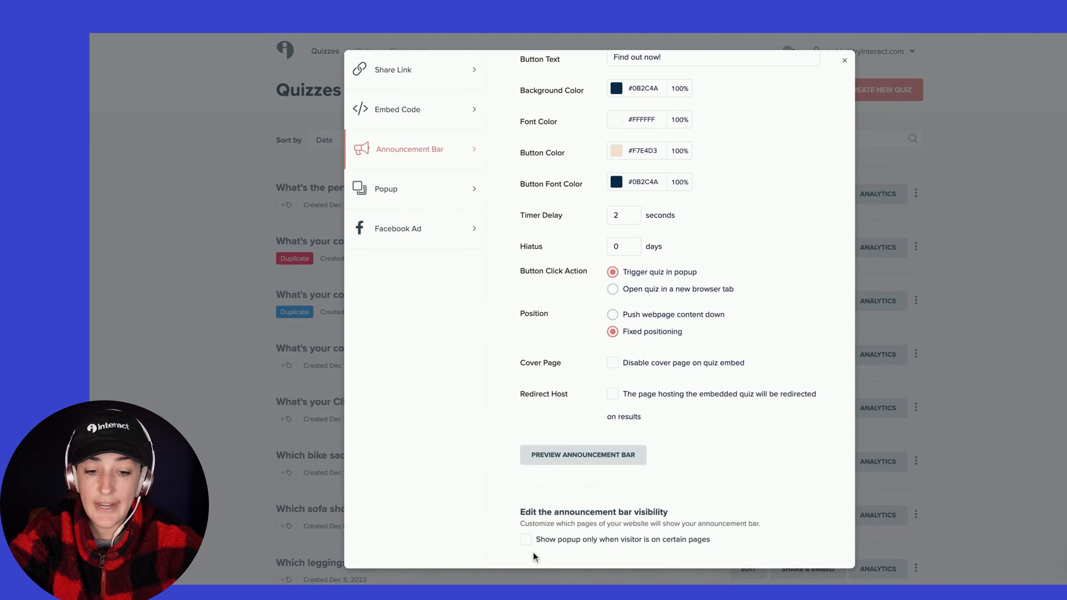
pyautogui.click(525, 540)
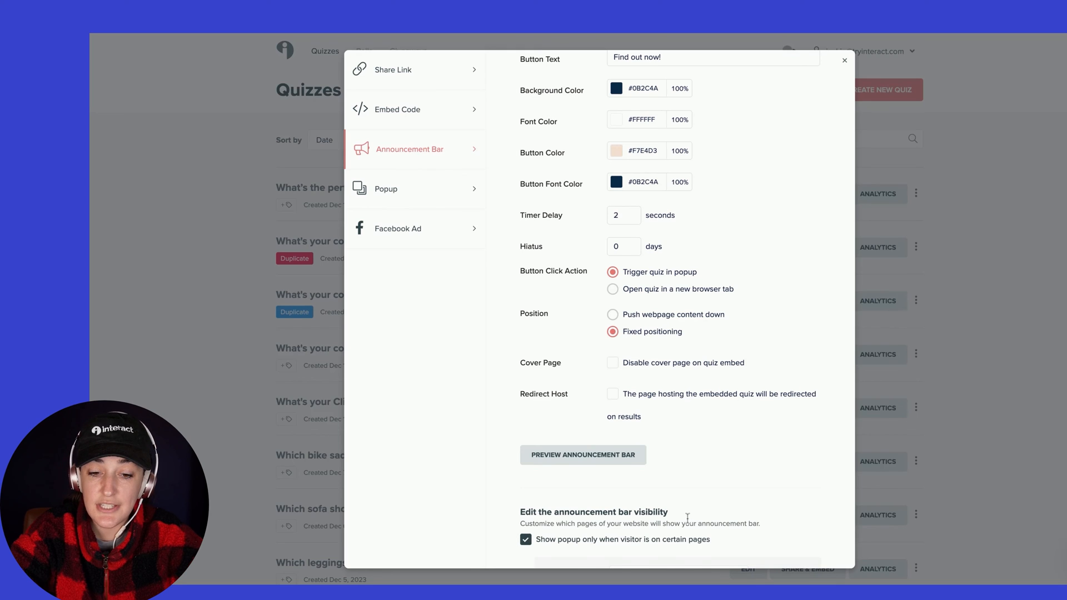